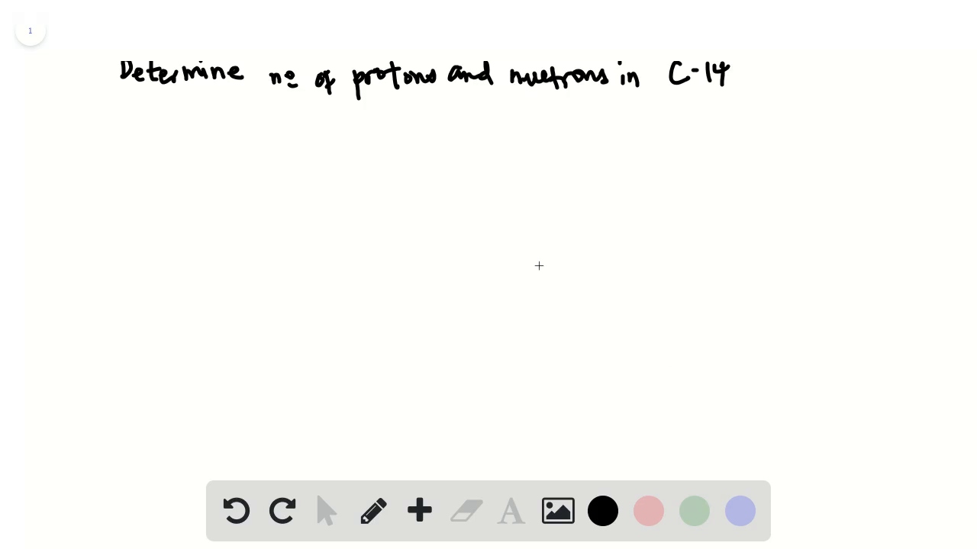
mouse_move(84, 48)
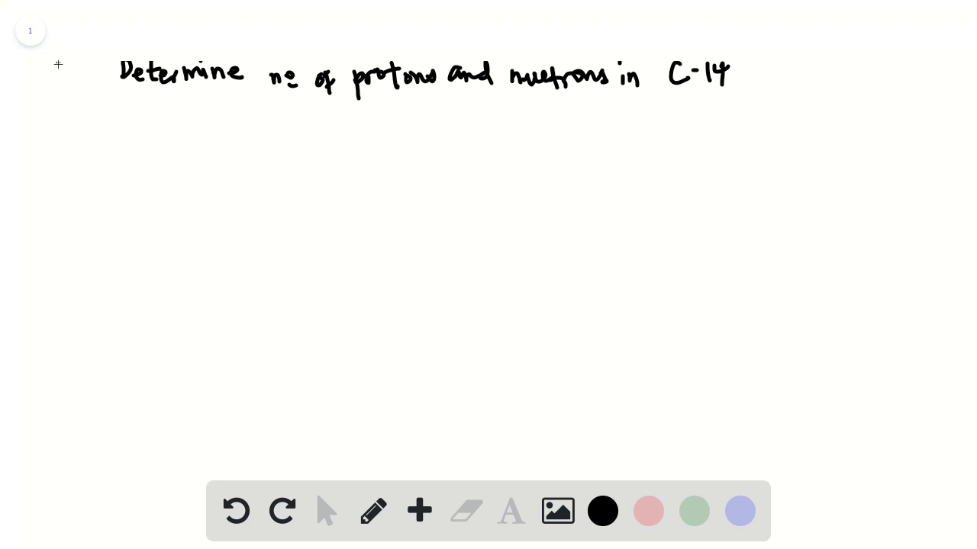
- Write the problem number "64." to the left of the C-14 question heading
type("64.")
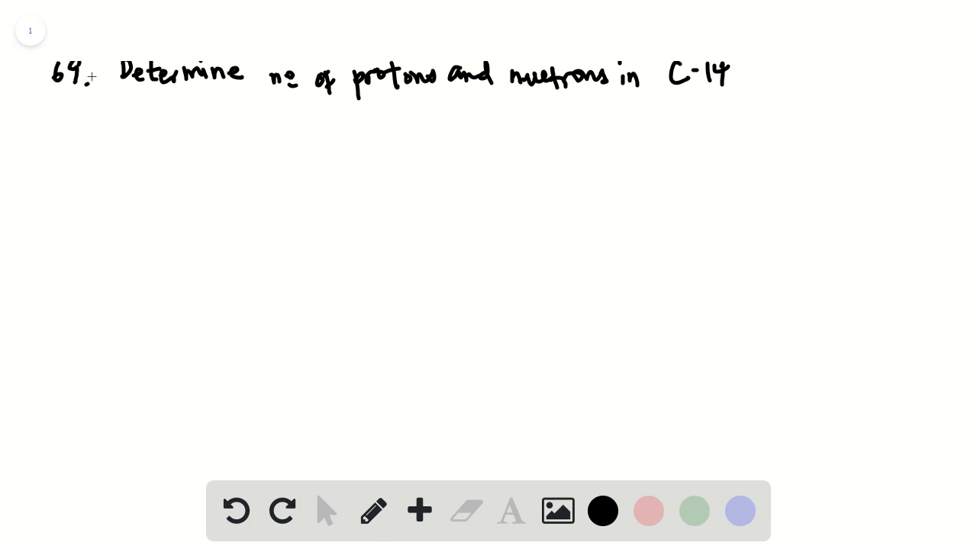
mouse_move(82, 92)
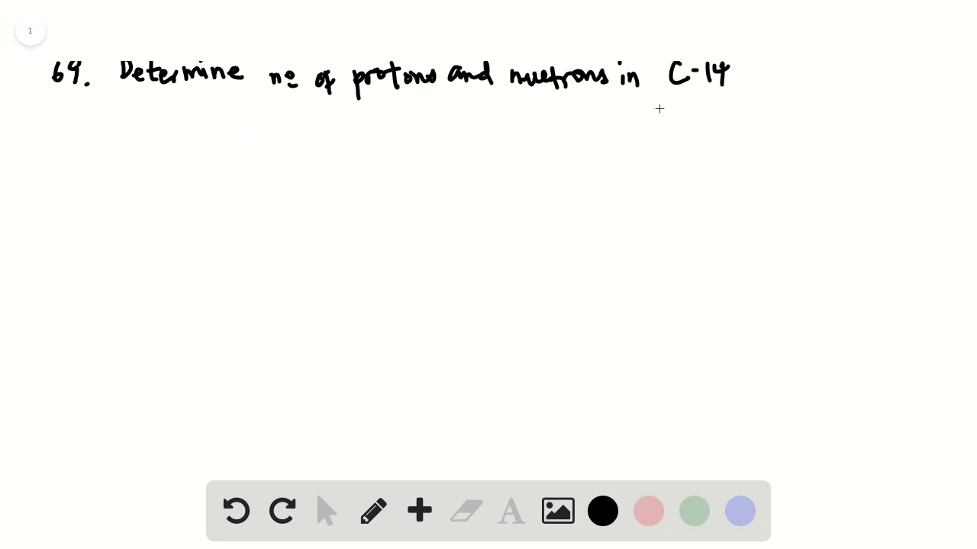
mouse_move(730, 83)
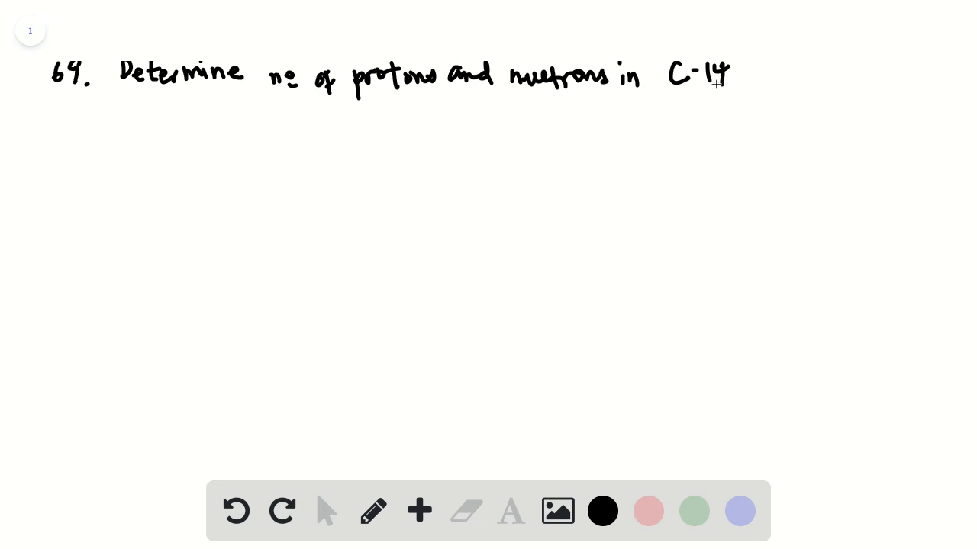
mouse_move(394, 261)
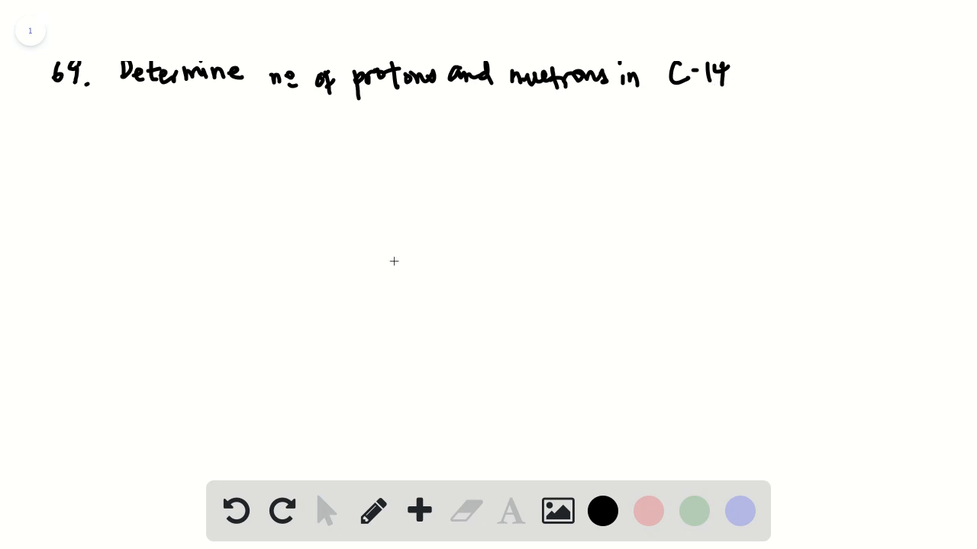
mouse_move(209, 143)
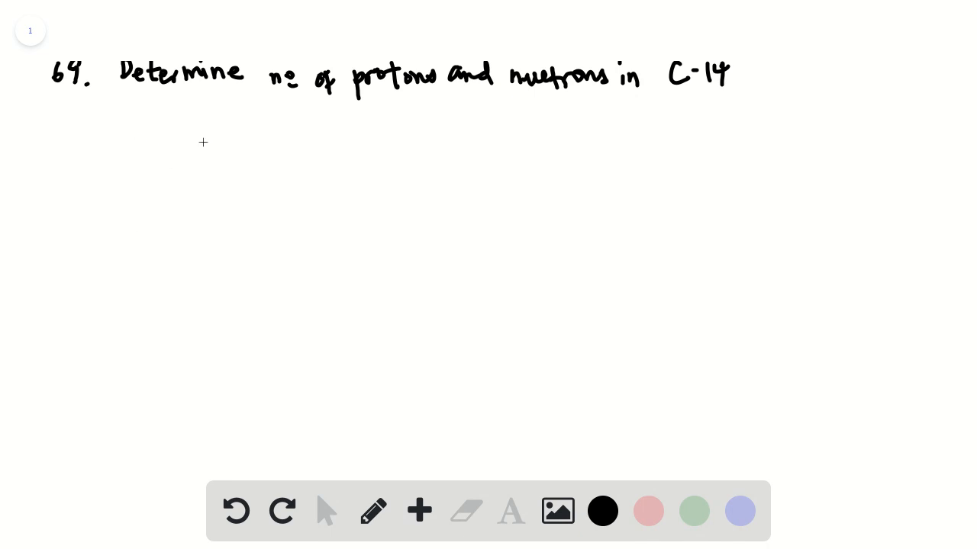
mouse_move(194, 137)
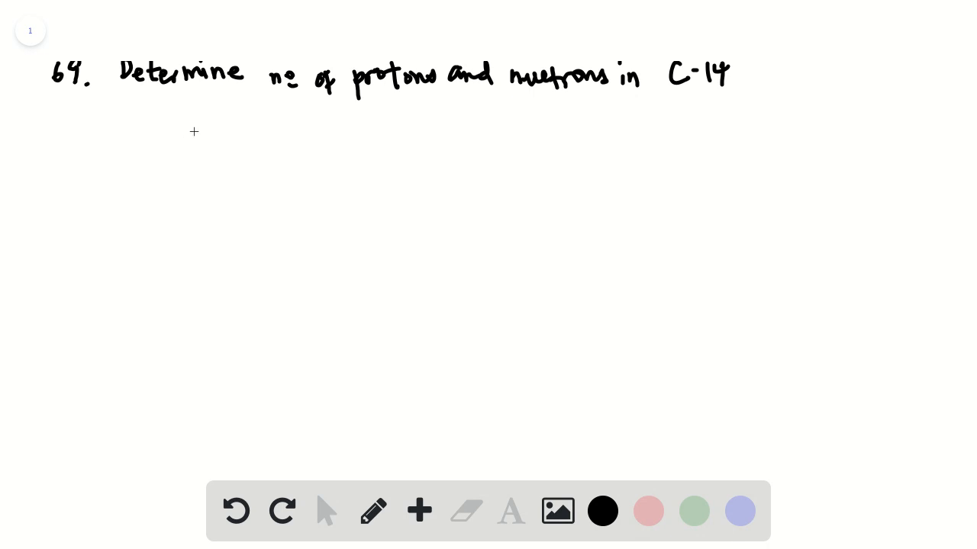
mouse_move(194, 147)
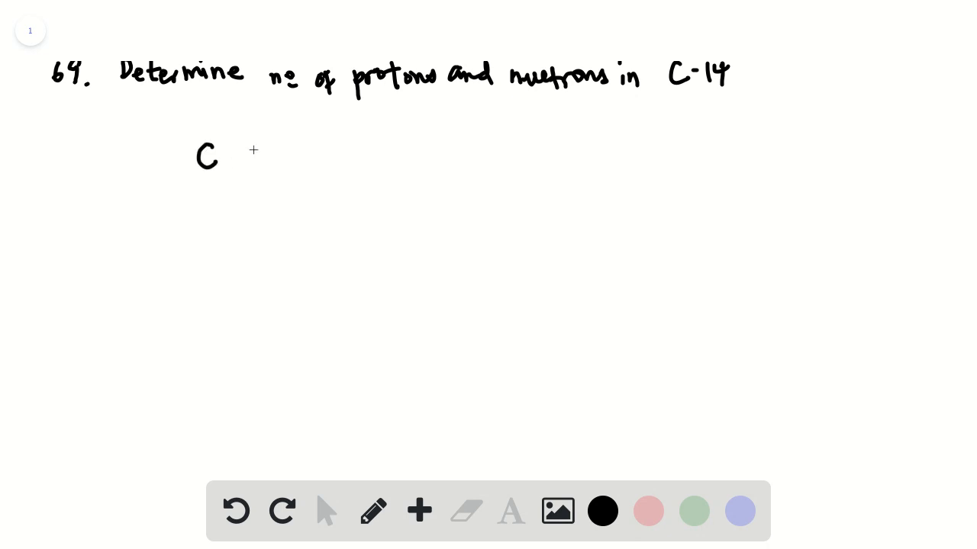
mouse_move(192, 177)
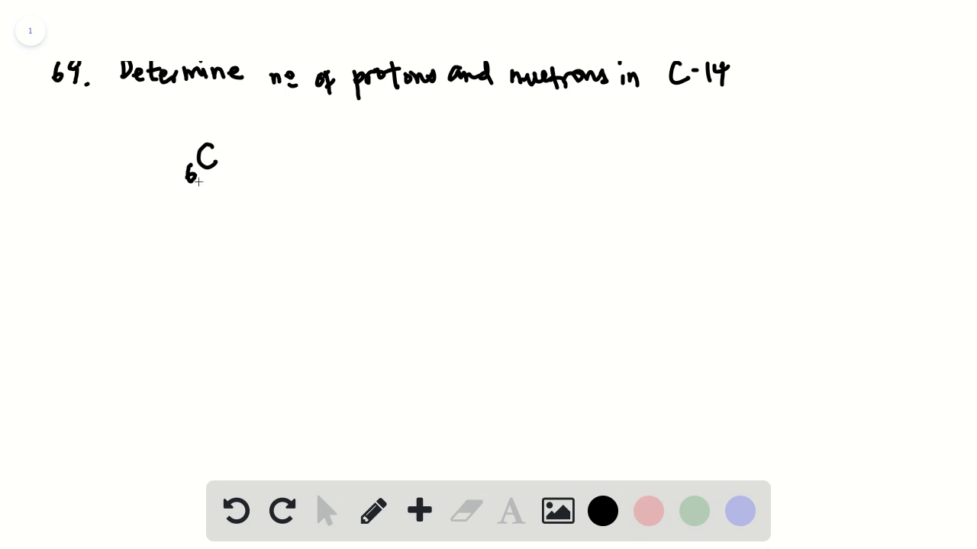
mouse_move(117, 223)
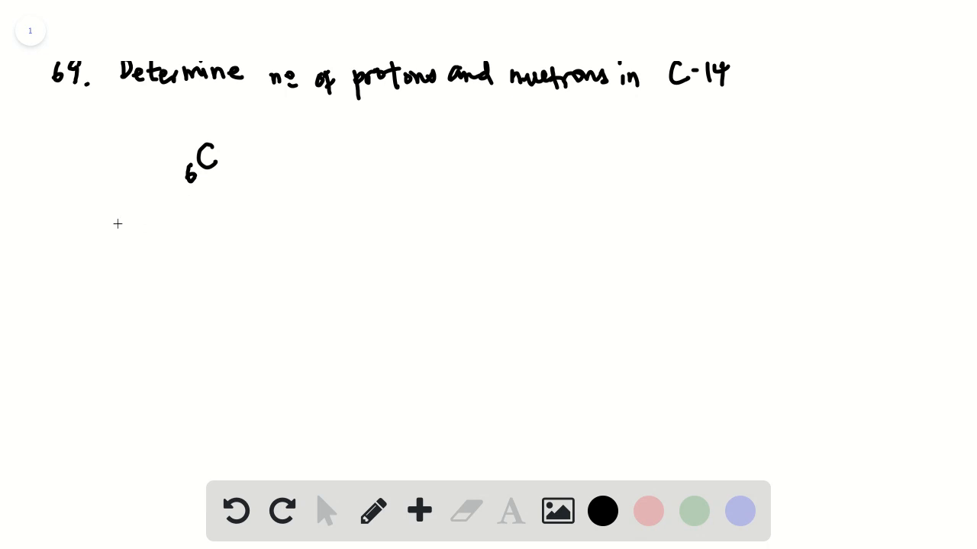
mouse_move(131, 226)
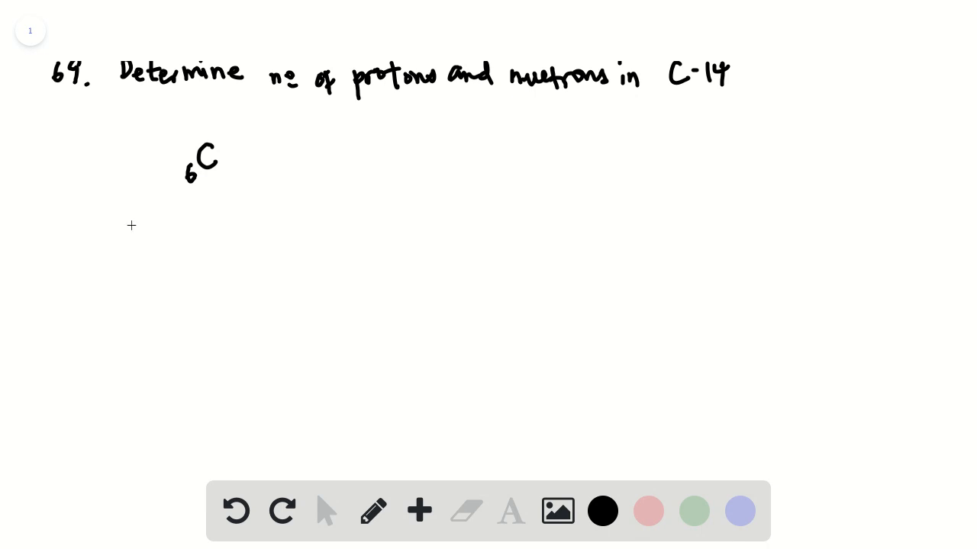
- Write "protons + neutrons = atomic mass" beneath the carbon symbol
left_click_drag(125, 229, 180, 214)
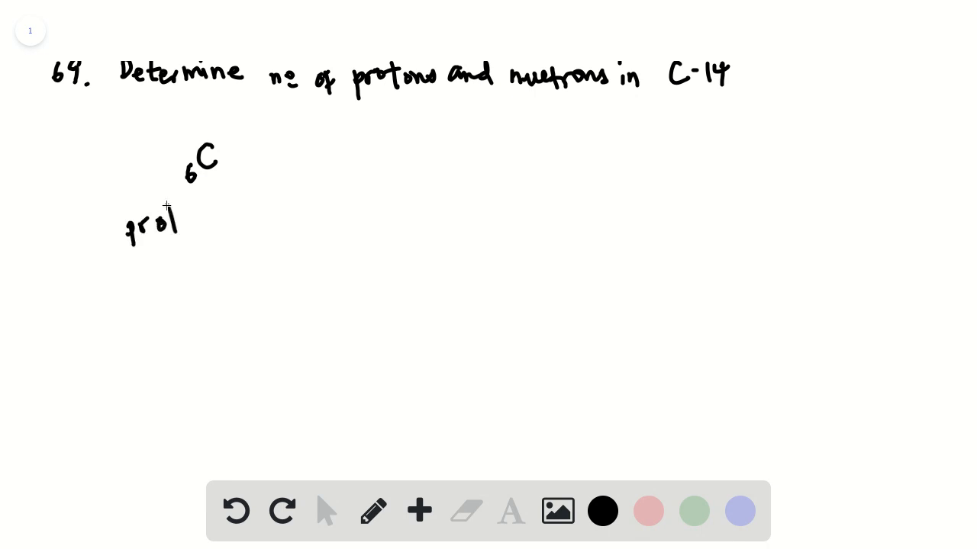
left_click_drag(152, 221, 252, 222)
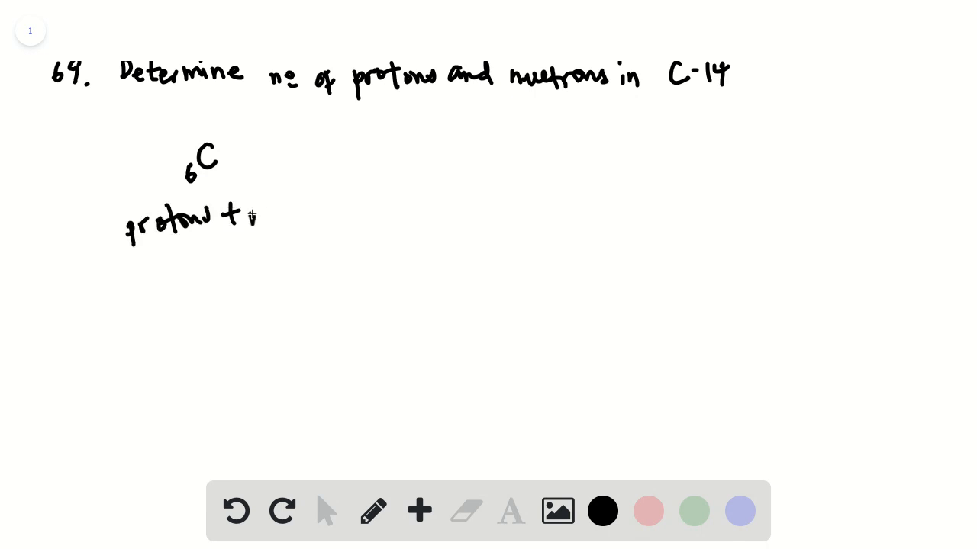
left_click_drag(247, 214, 333, 212)
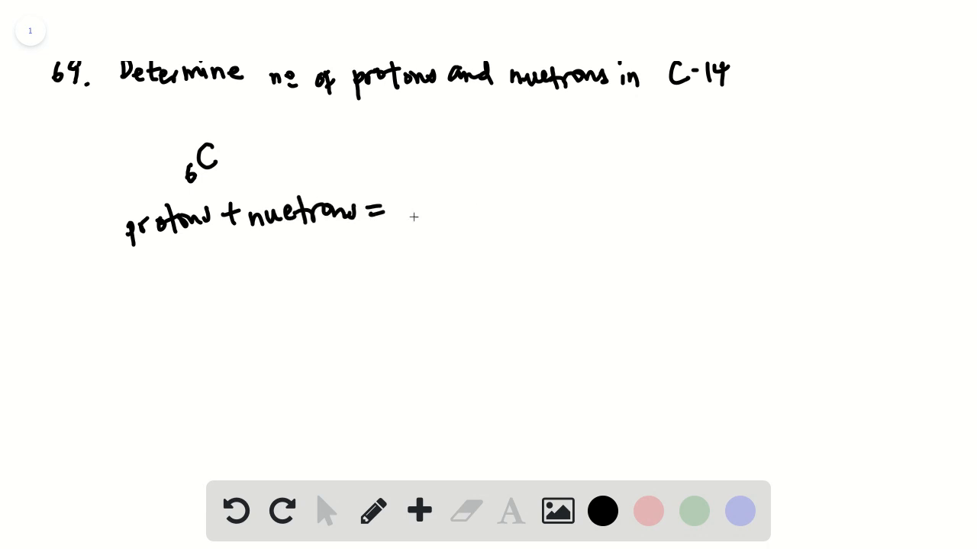
left_click_drag(404, 221, 412, 202)
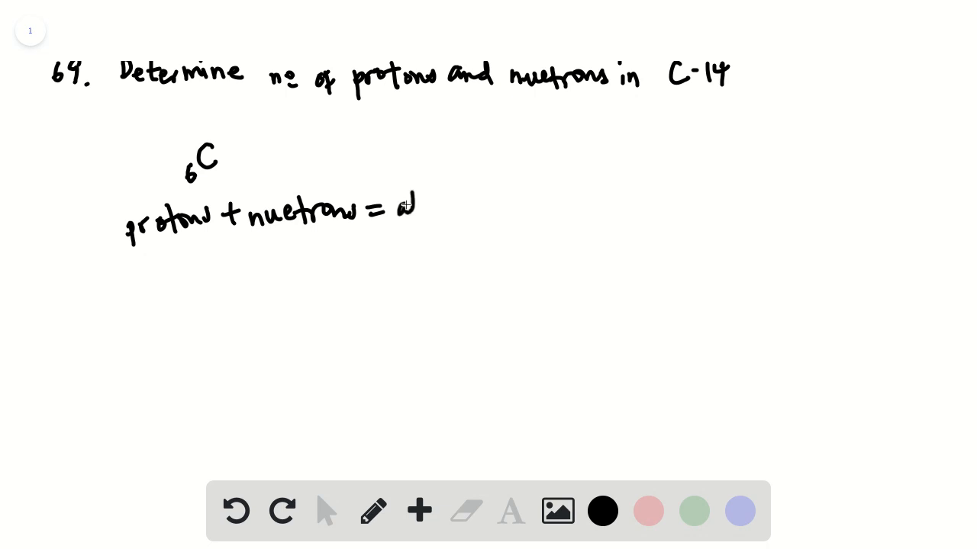
left_click_drag(397, 205, 473, 206)
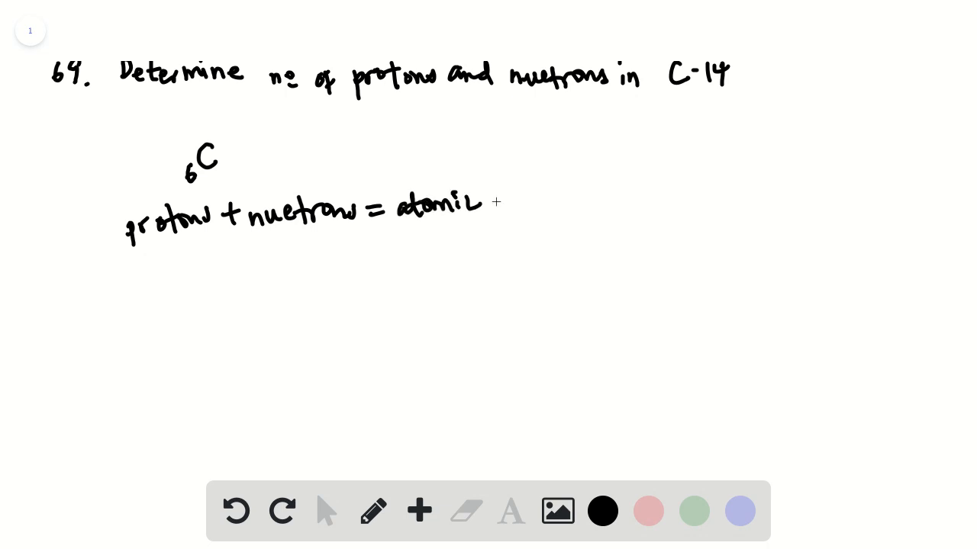
left_click_drag(496, 201, 549, 201)
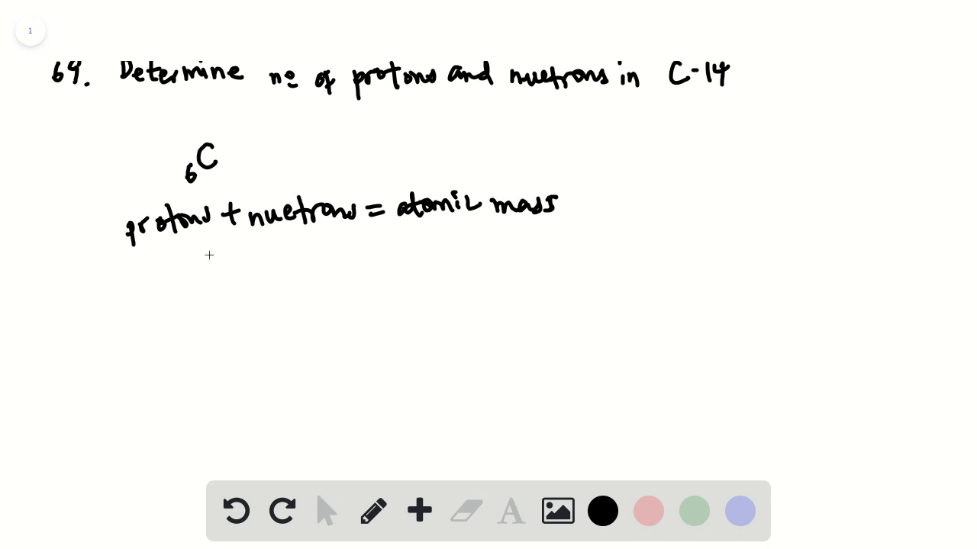
- Begin the neutrons line below the equation
left_click_drag(206, 271, 256, 272)
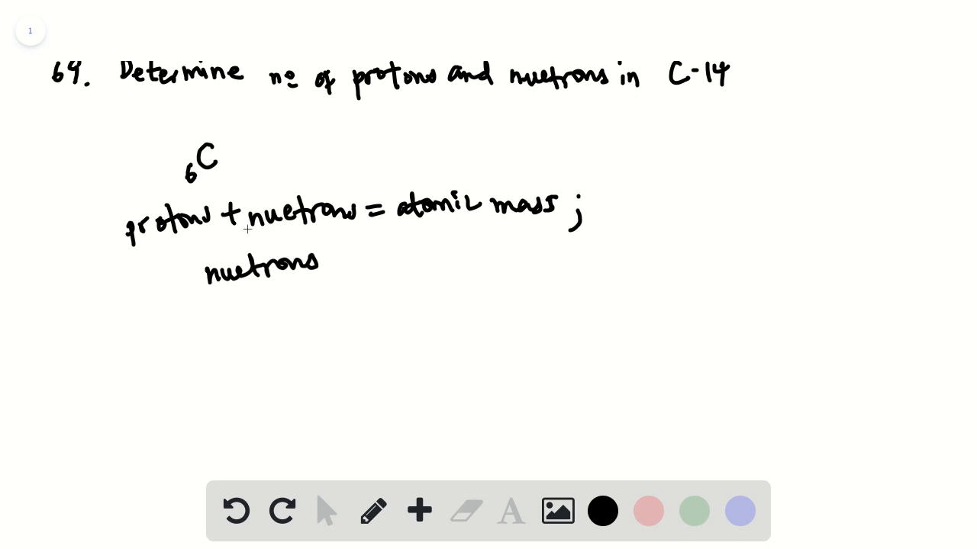
mouse_move(622, 202)
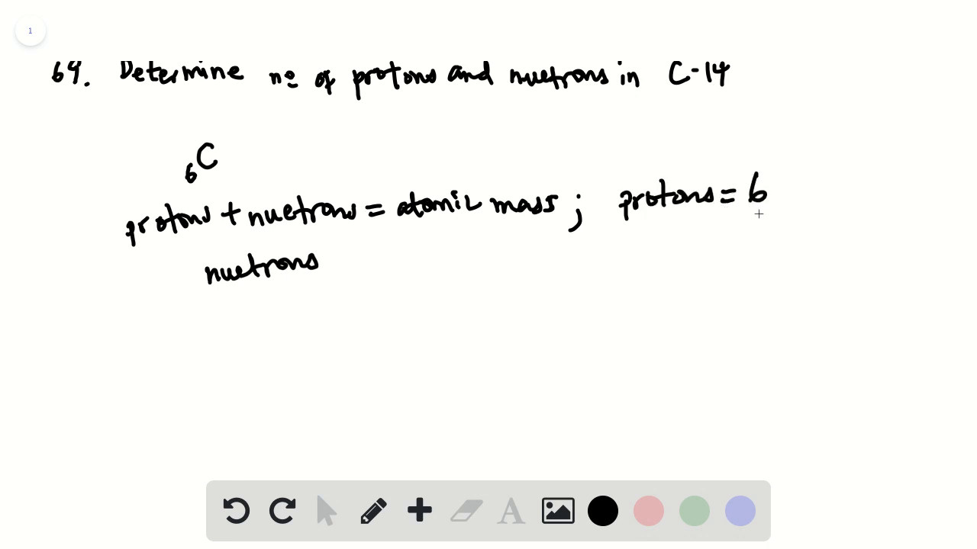
- Underline protons = 6 and write neutrons = 14 − 6 = 8 on the next line
left_click_drag(750, 222, 775, 222)
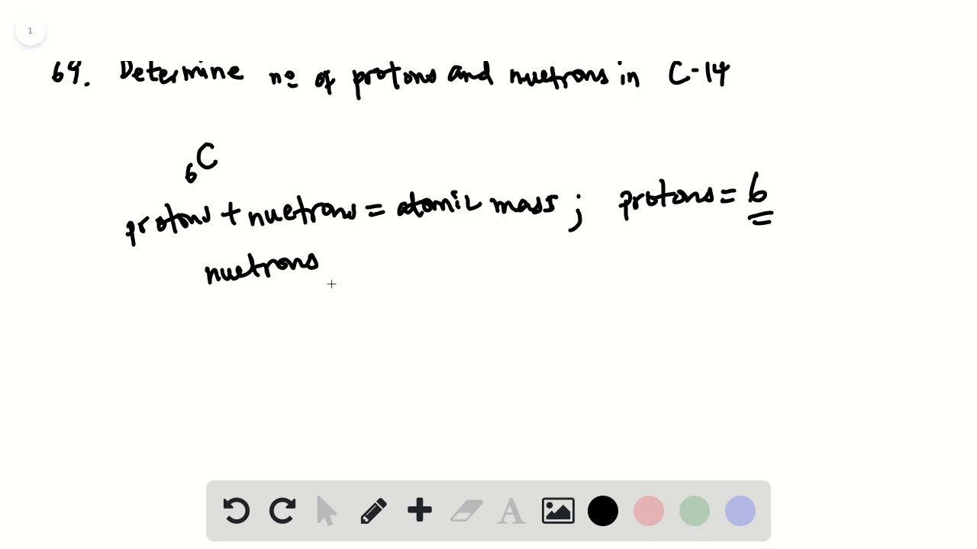
left_click_drag(332, 275, 440, 262)
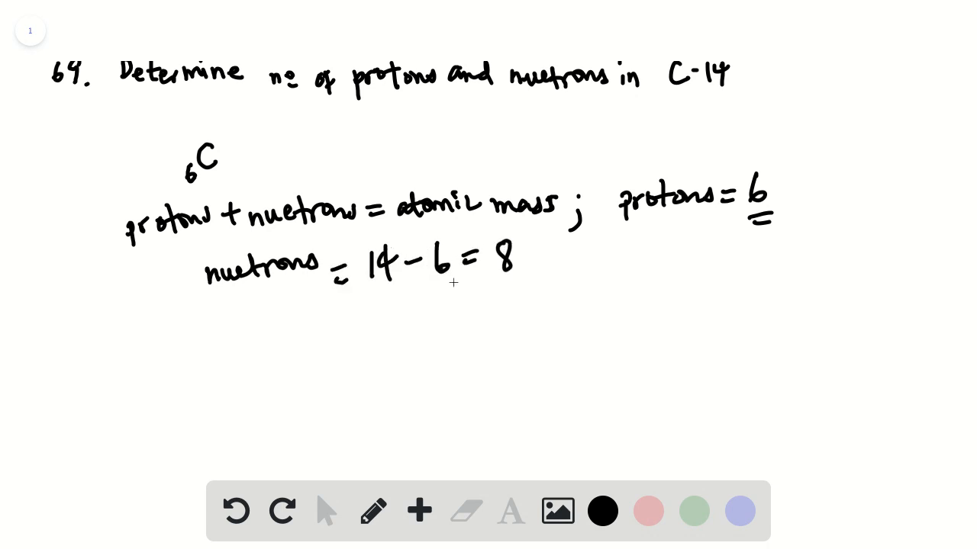
mouse_move(404, 361)
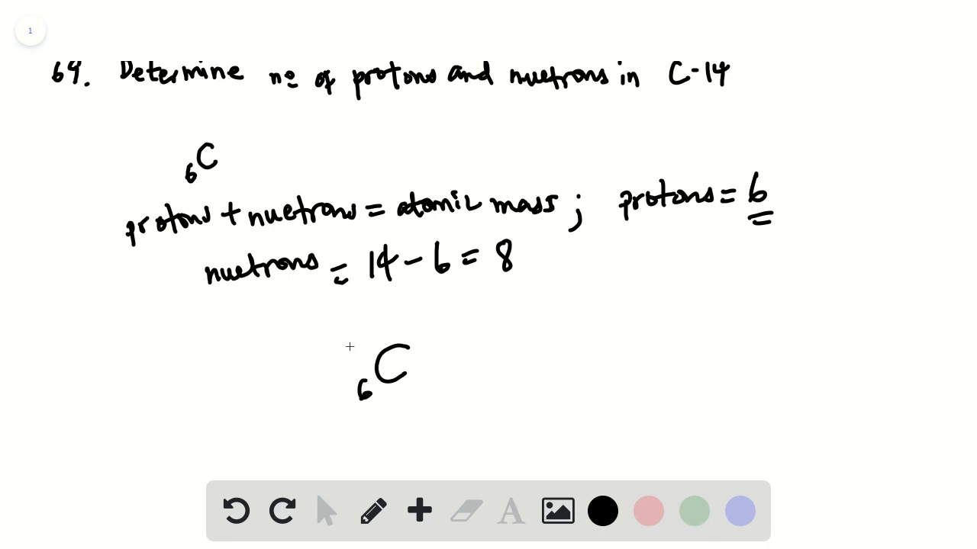
- Add mass number 14 above the carbon isotope symbol with atomic number 6 below
left_click_drag(359, 351, 374, 336)
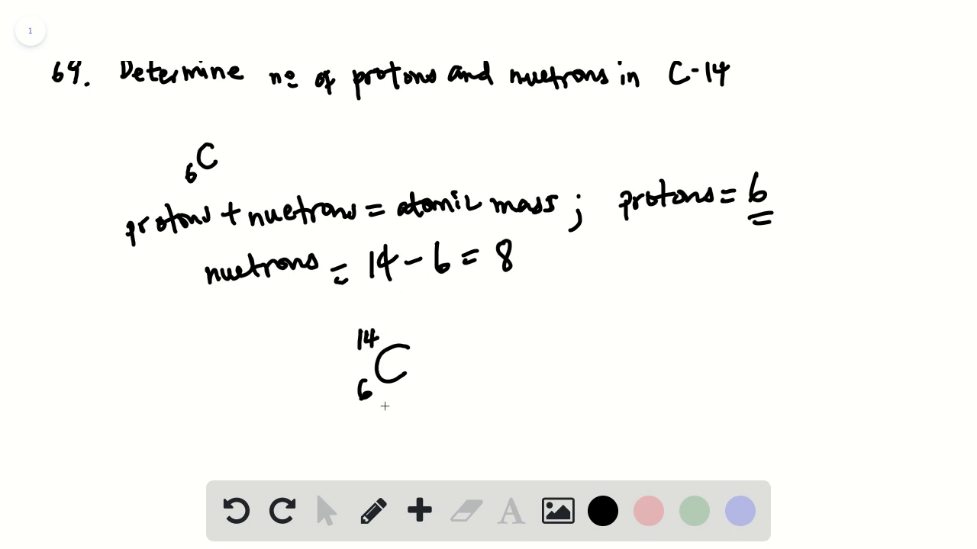